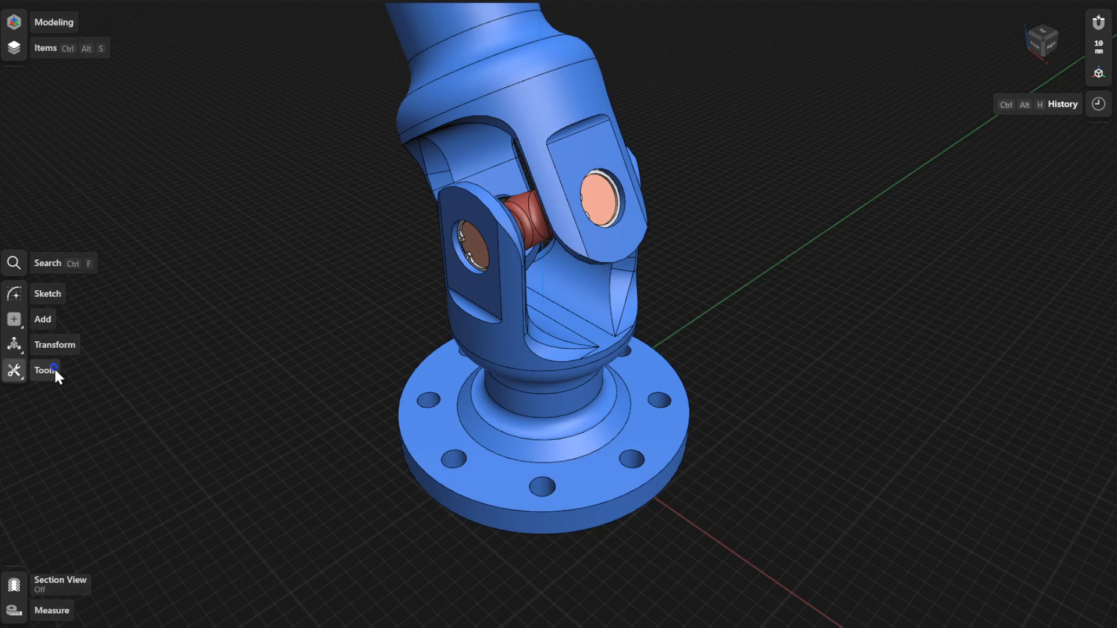
# Offset the lower-left bolt hole's inner face outward to enlarge it, creating Face Offset 01.
pyautogui.click(47, 370)
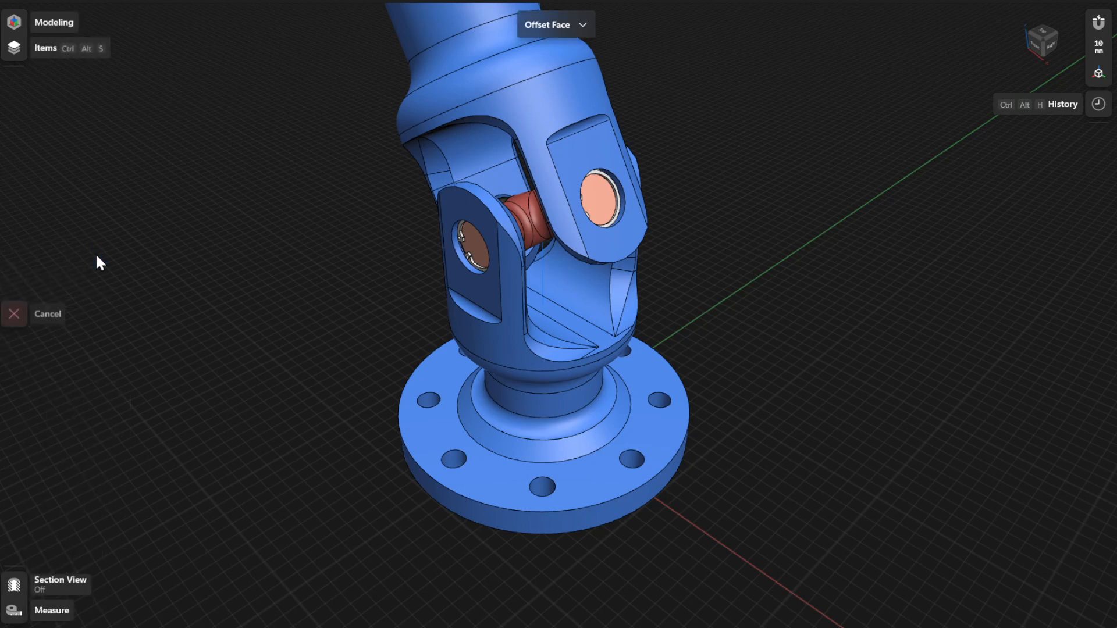
pyautogui.scroll(3)
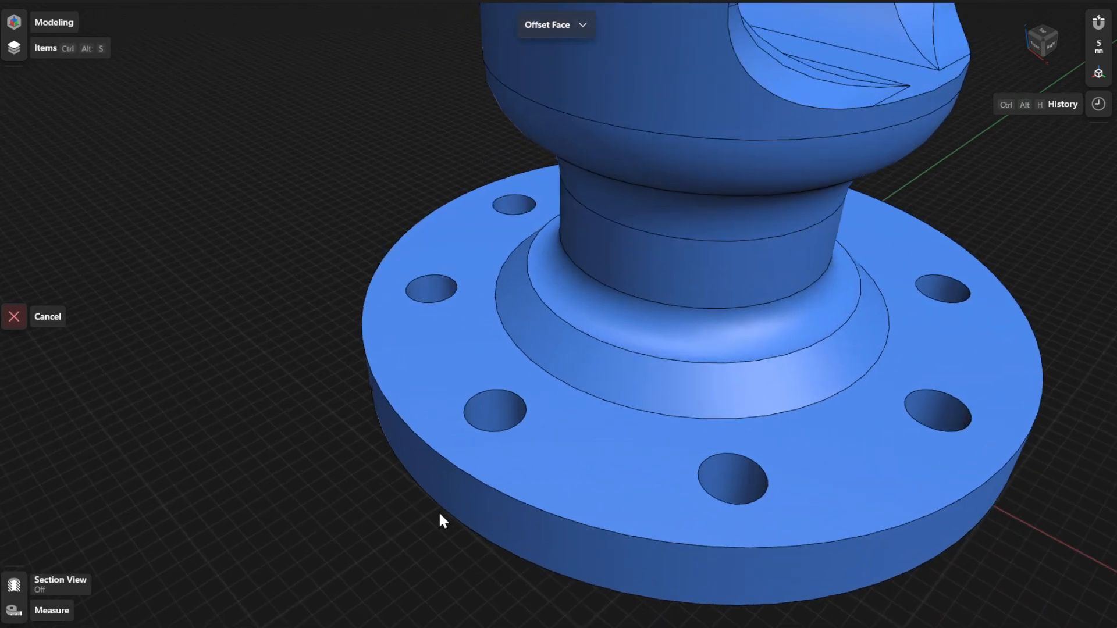
pyautogui.click(491, 411)
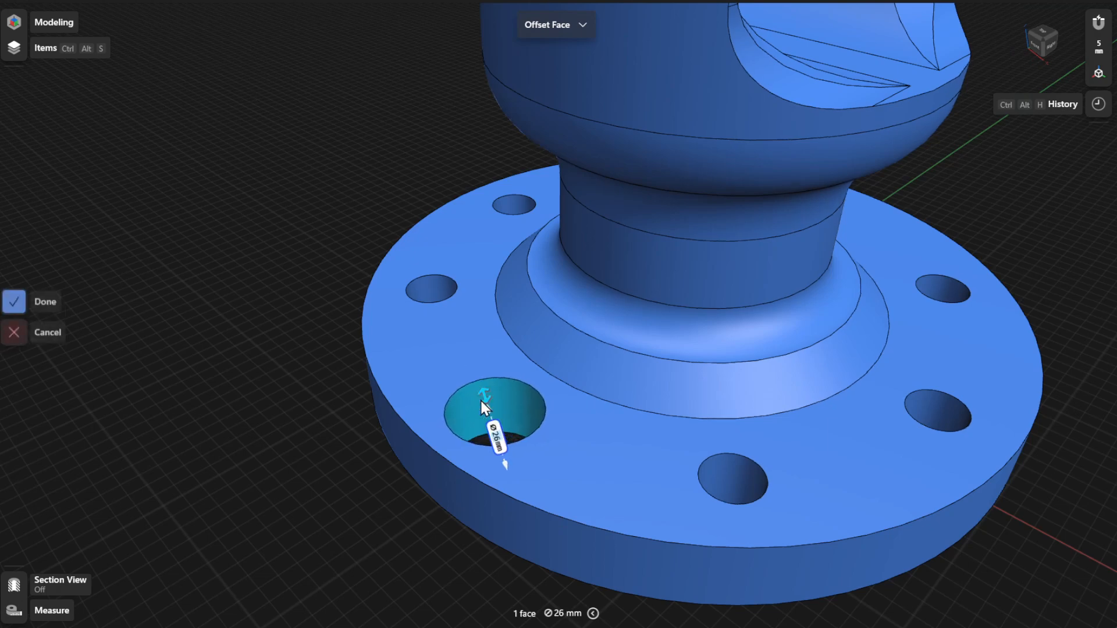
pyautogui.moveTo(45, 301)
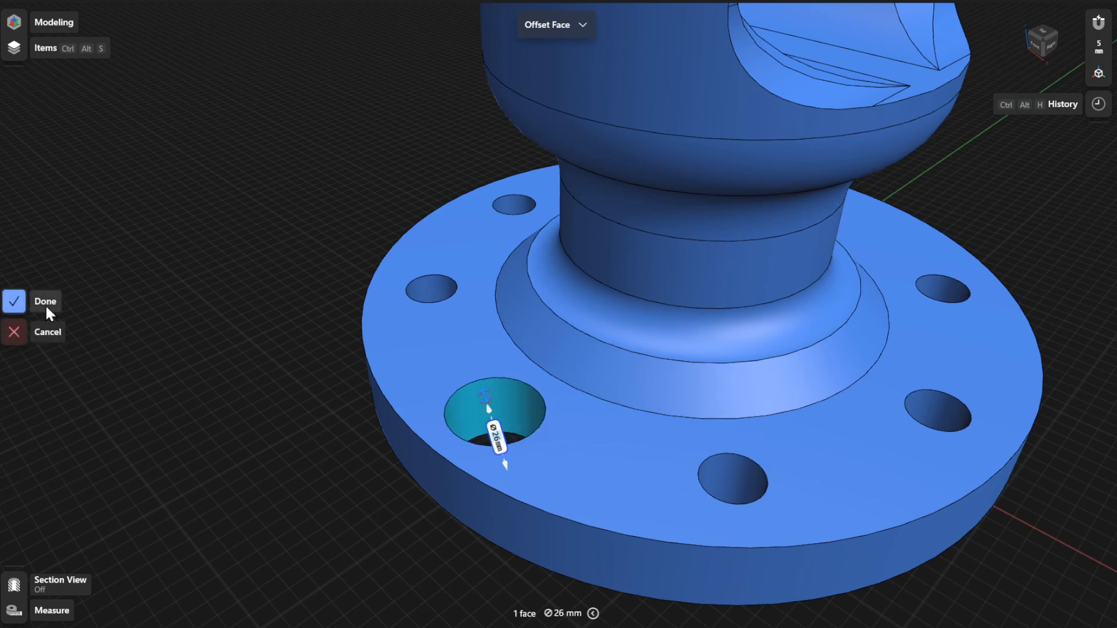
pyautogui.click(45, 300)
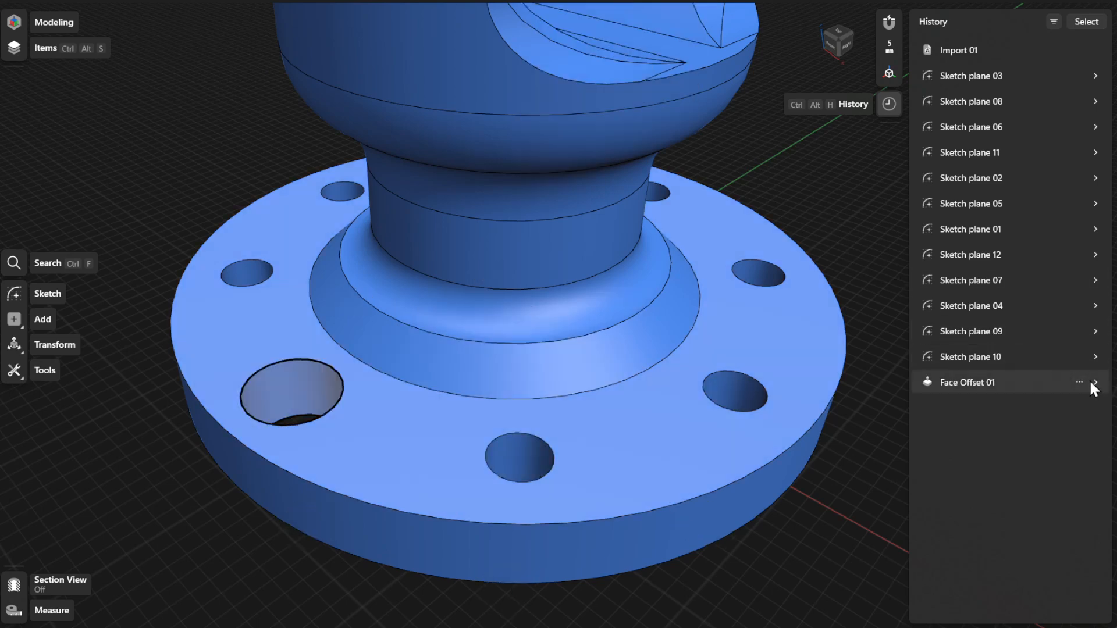
# Expand Face Offset 01 in History to show its one face offset by -5 mm.
pyautogui.click(1096, 382)
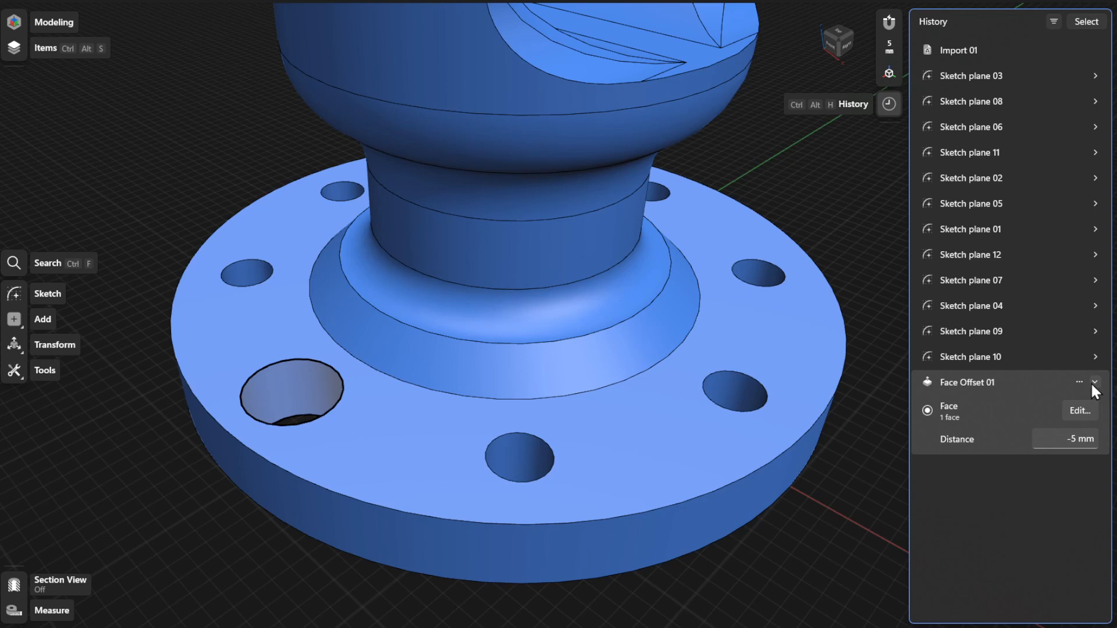
pyautogui.moveTo(979, 414)
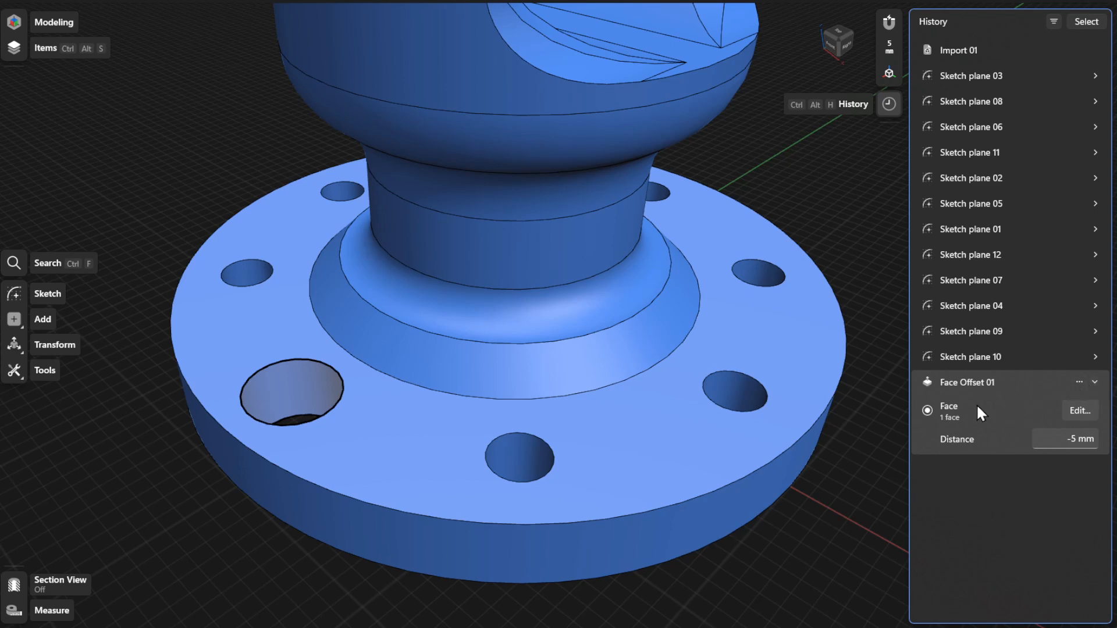
pyautogui.moveTo(995, 427)
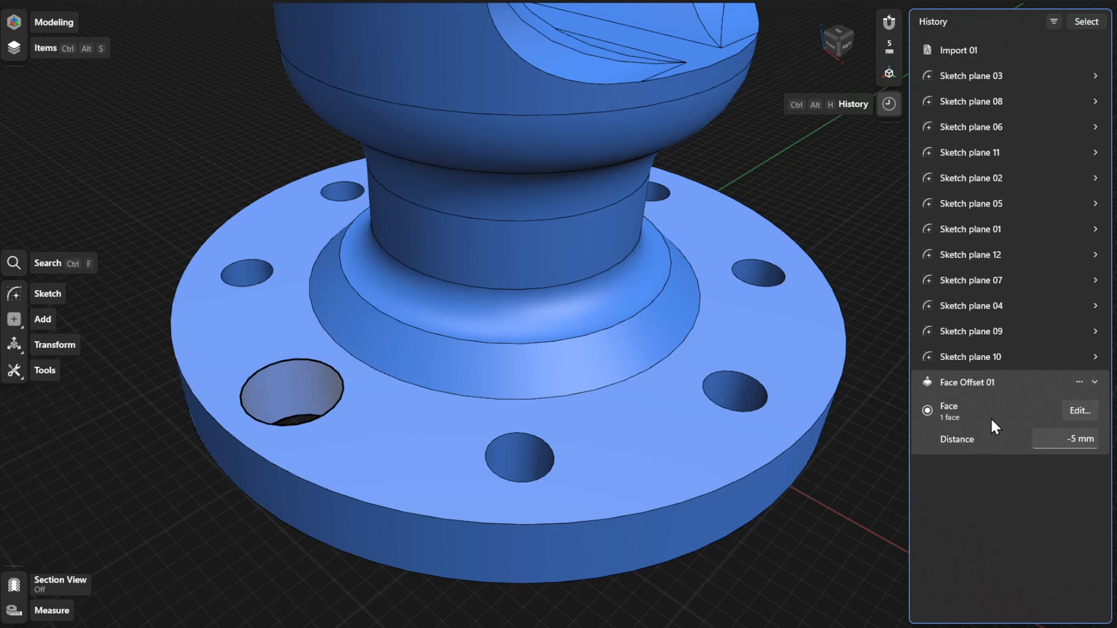
pyautogui.moveTo(992, 424)
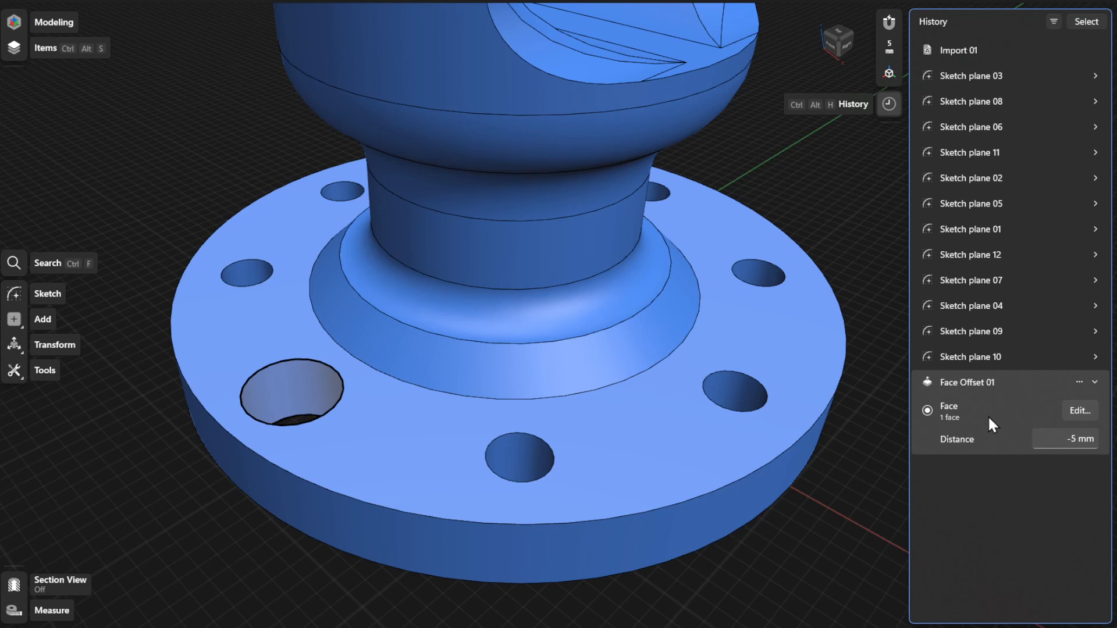
pyautogui.moveTo(1082, 419)
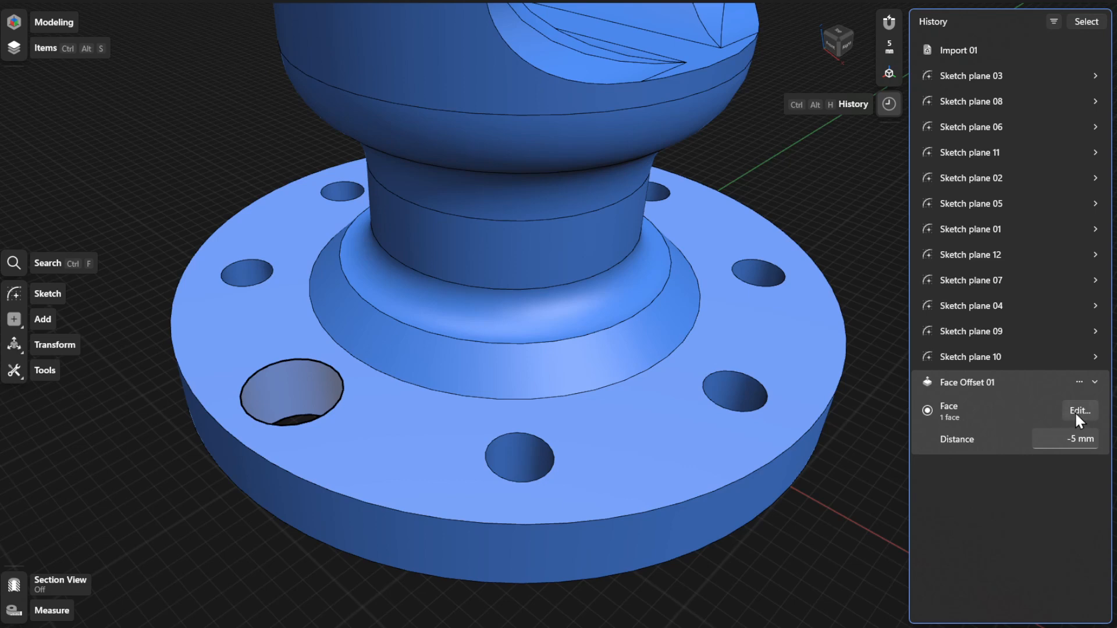
# Add the front bolt hole's face to Face Offset 01 so both holes are enlarged by -5 mm.
pyautogui.click(1080, 411)
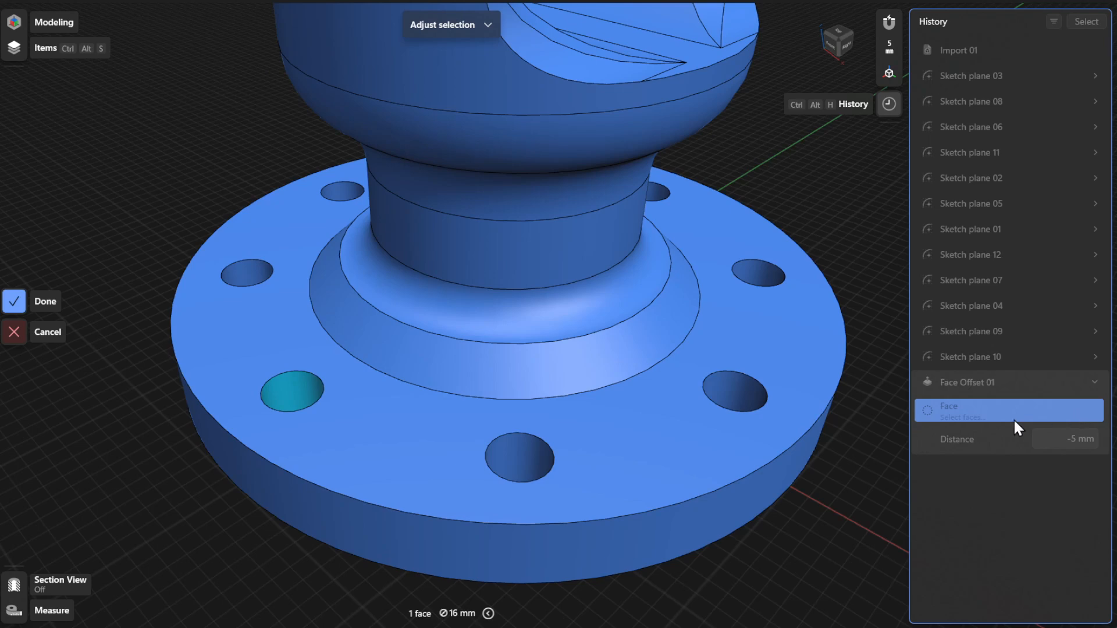
pyautogui.click(519, 458)
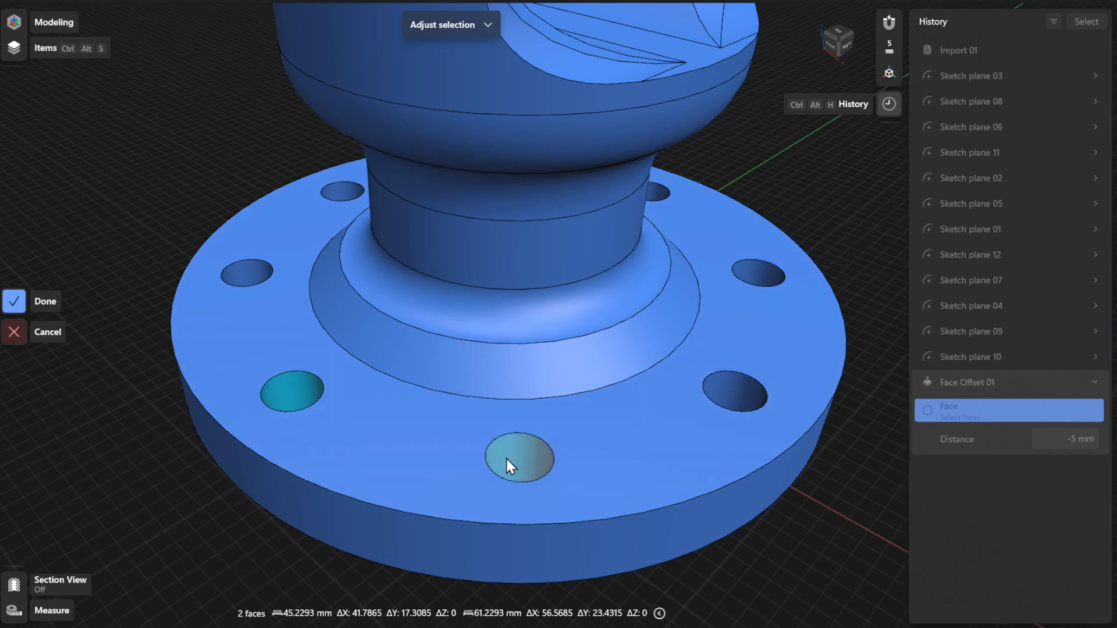
pyautogui.moveTo(38, 313)
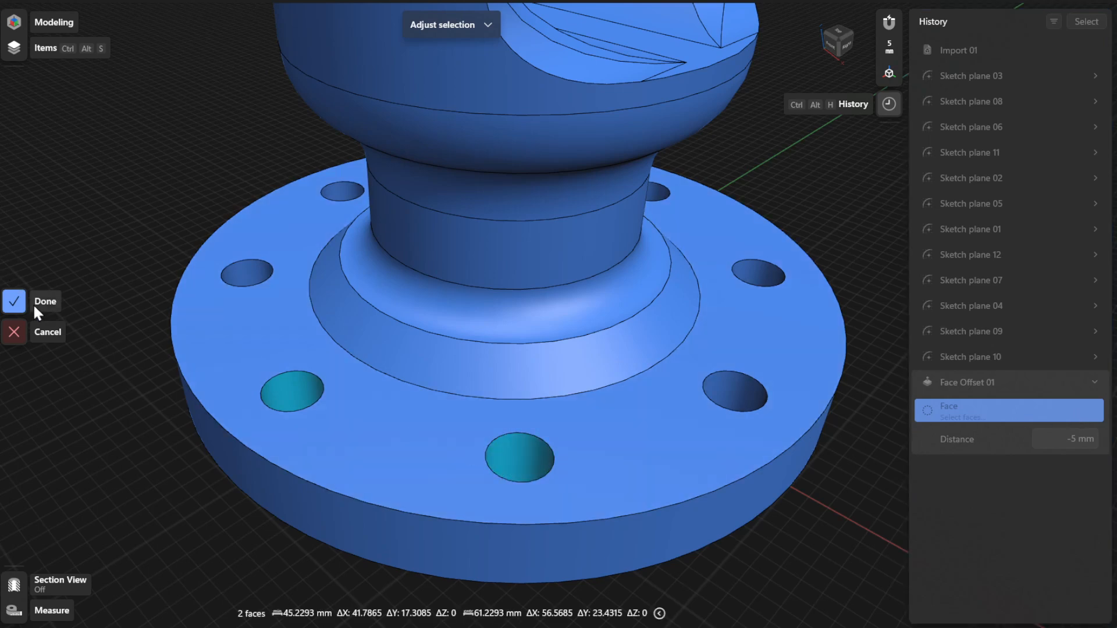
pyautogui.click(46, 300)
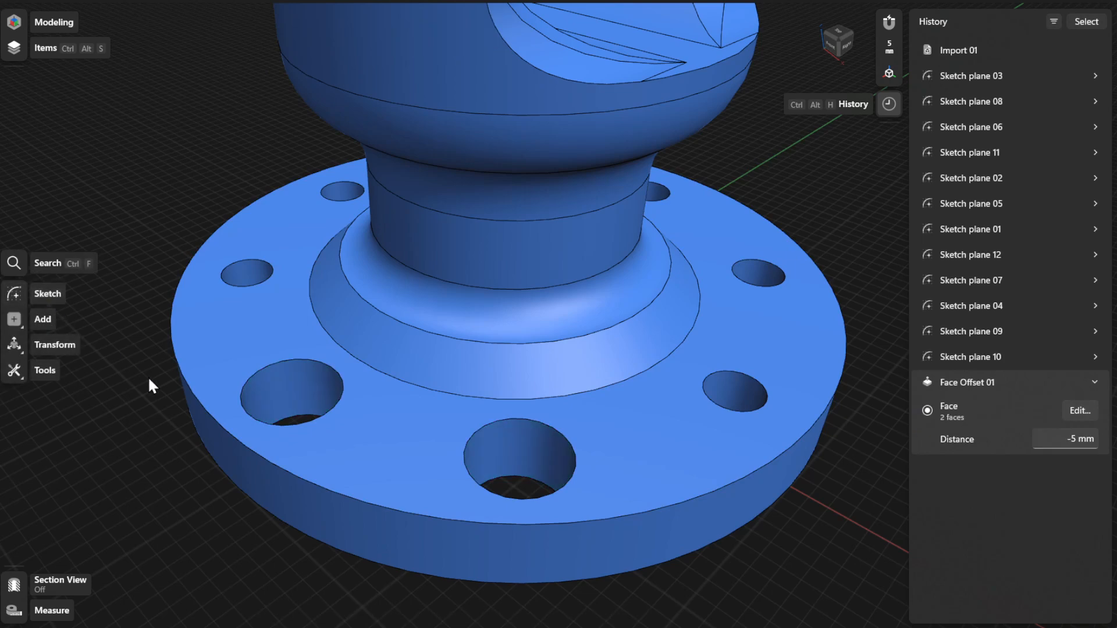